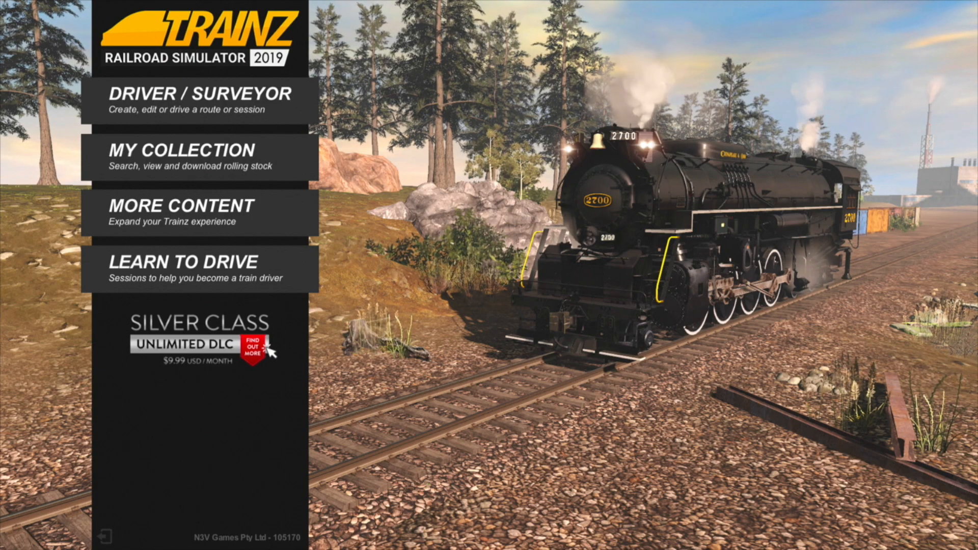
Step: Set the freight shed's General Goods consume/produce rates to 1 and starting stock to 7, then confirm
left_click(199, 103)
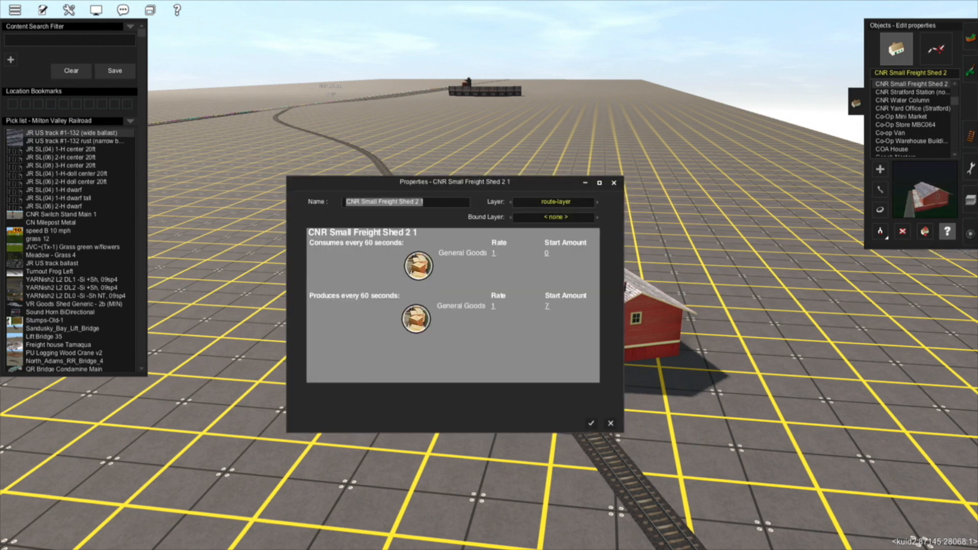
left_click(591, 422)
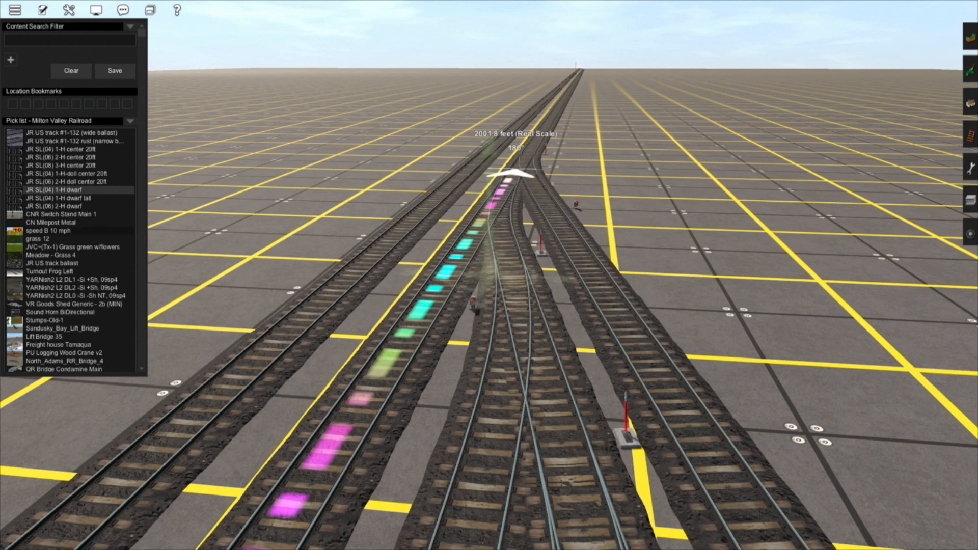
Step: Select the 'speed B 10 mph' sign from the track objects list for placement
scroll("down", 3)
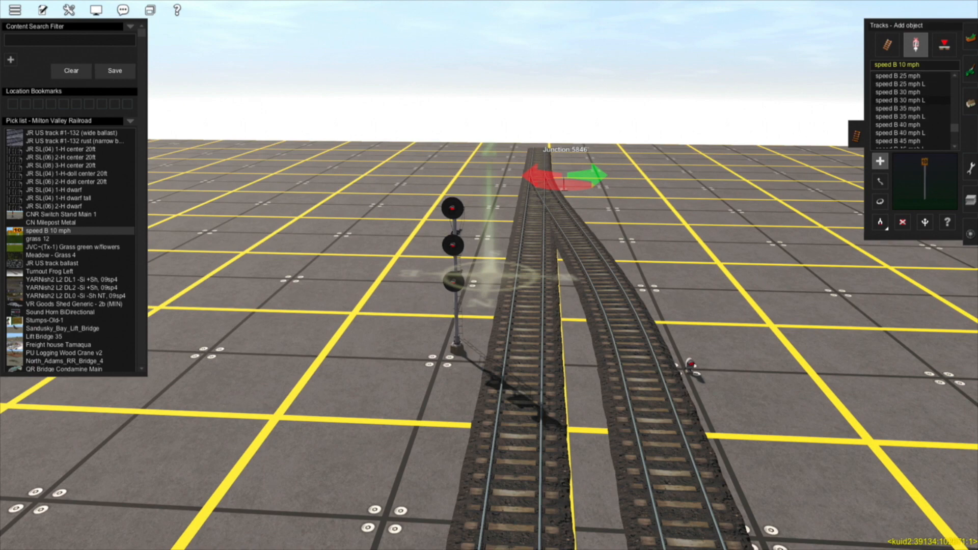
left_click(898, 124)
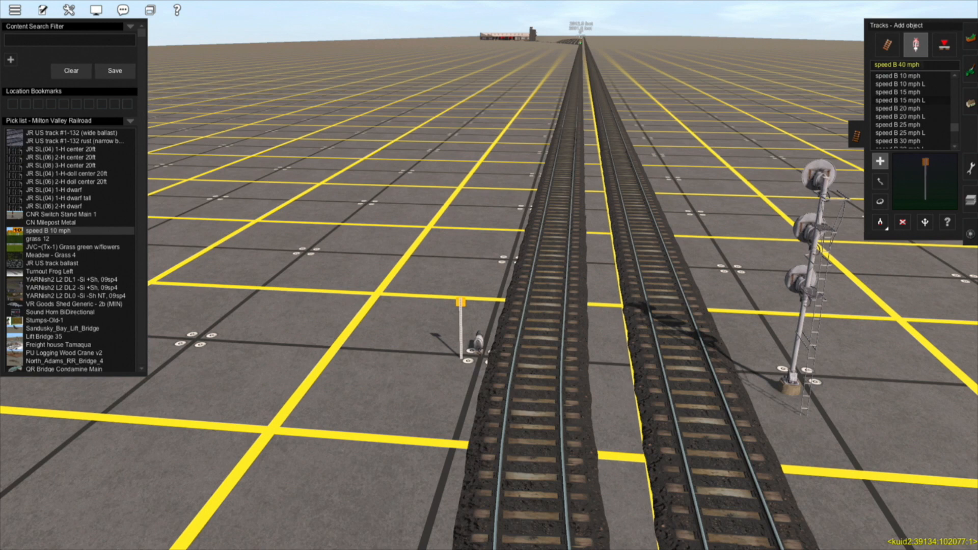
Step: Select the 'speed B 15 mph L' speed sign variant from the track object list
left_click(903, 101)
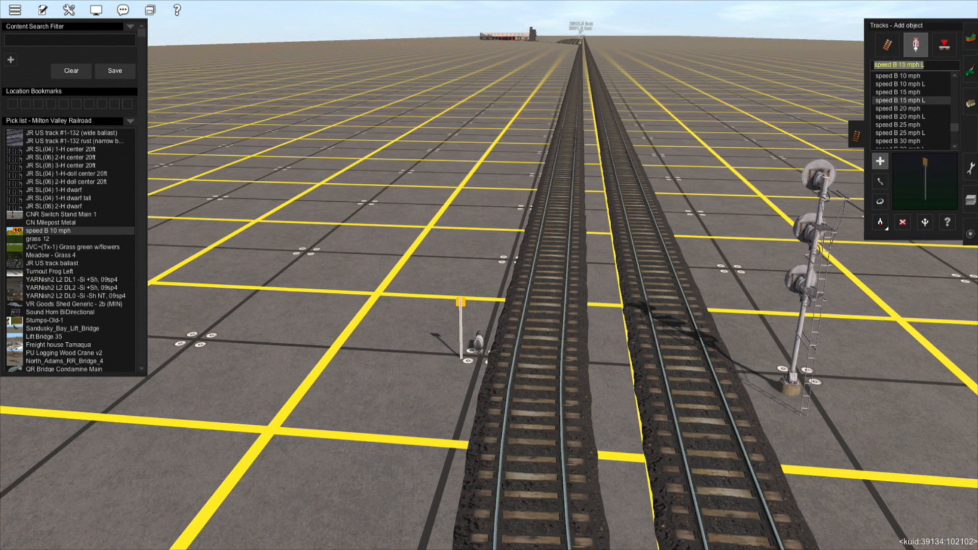